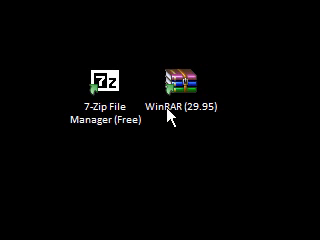
# - Confirm the 7-Zip Add to Archive settings to create Large Pictures.7z
pyautogui.click(180, 76)
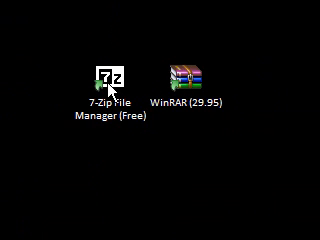
pyautogui.moveTo(104, 84)
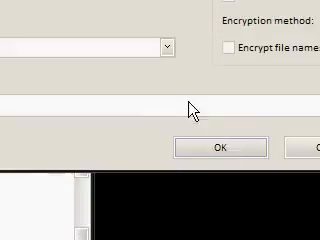
pyautogui.click(220, 146)
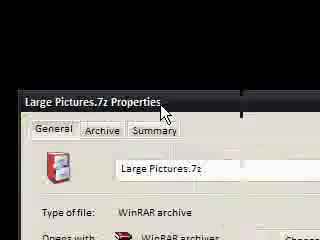
# - Check the Large Pictures 7z and ZIP archive properties, both showing 8.99 MB
pyautogui.scroll(-3)
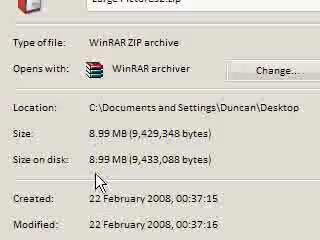
pyautogui.scroll(-3)
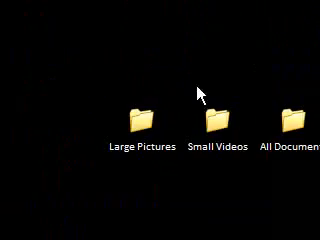
# - Bring up the context actions for a test folder to add it to an archive
pyautogui.rightClick(210, 110)
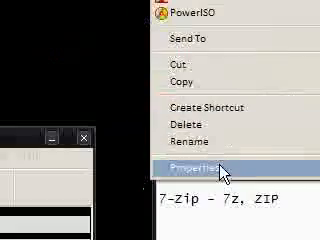
# - Show the newly created archive's Properties to read its size
pyautogui.click(200, 166)
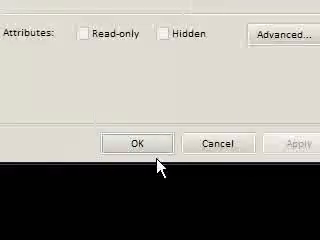
# - Close the archive's Properties window with OK after checking its details
pyautogui.click(134, 144)
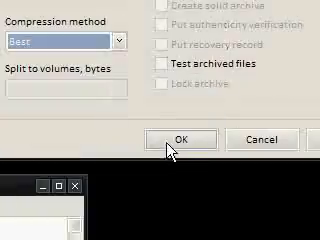
# - Build the WinRAR archive at Best compression, then dismiss its Properties window
pyautogui.click(188, 138)
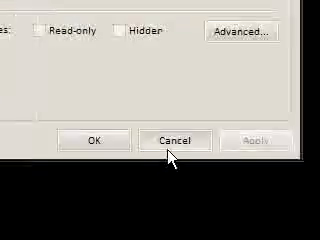
pyautogui.click(174, 140)
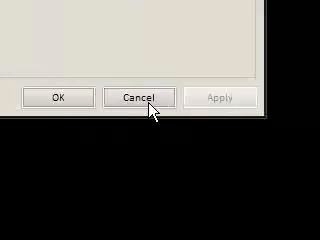
# - Cancel out of the archive's Properties window without changes
pyautogui.click(144, 96)
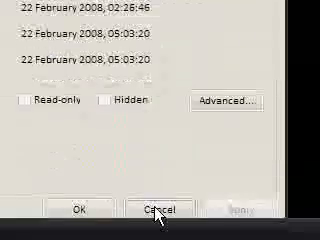
# - Cancel the file's Properties dialog after reviewing its dates and attributes
pyautogui.click(156, 212)
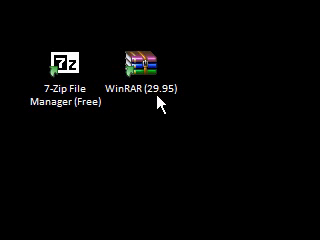
# - Launch WinRAR from the desktop shortcut, raising the World of Warcraft2.zip diagnostic message
pyautogui.doubleClick(140, 56)
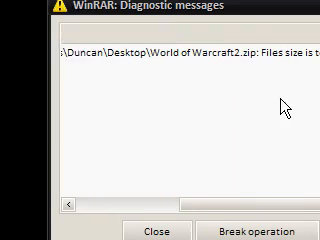